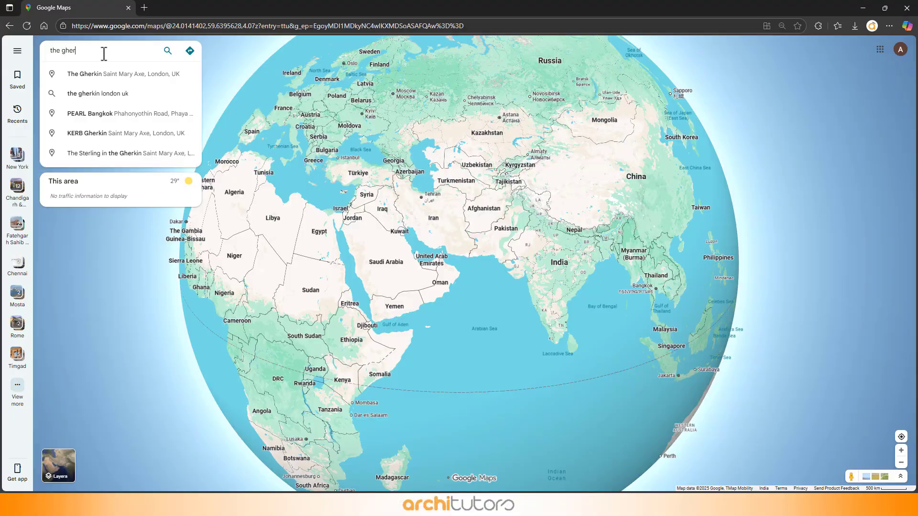
# Step: Pick 'The Gherkin, Saint Mary Axe, London' from the Maps suggestions to show its place details
pyautogui.click(93, 74)
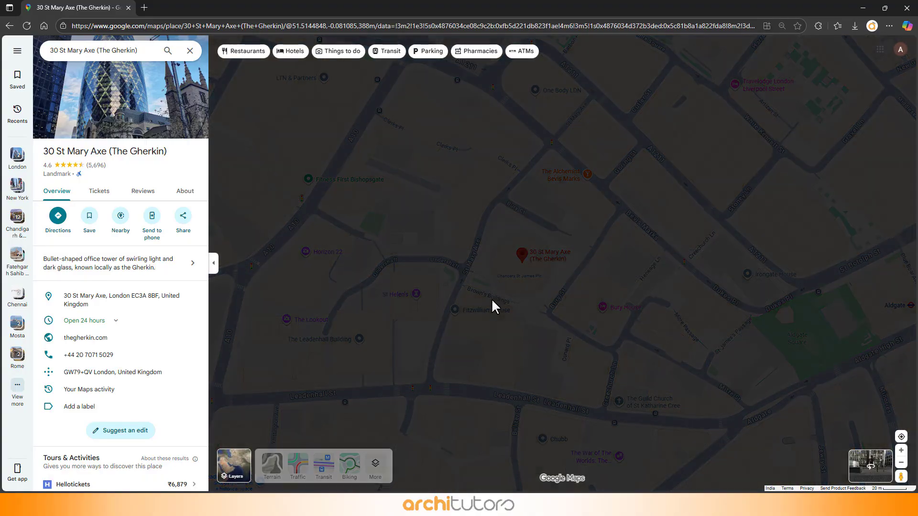
pyautogui.click(901, 423)
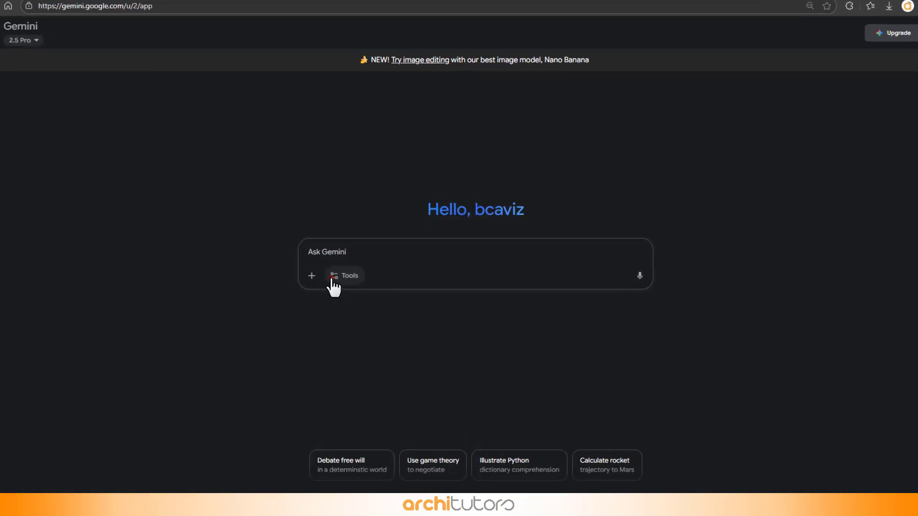
# Step: With Create images, render the Gherkin photo as a 3D model on white and download it full size
pyautogui.click(344, 275)
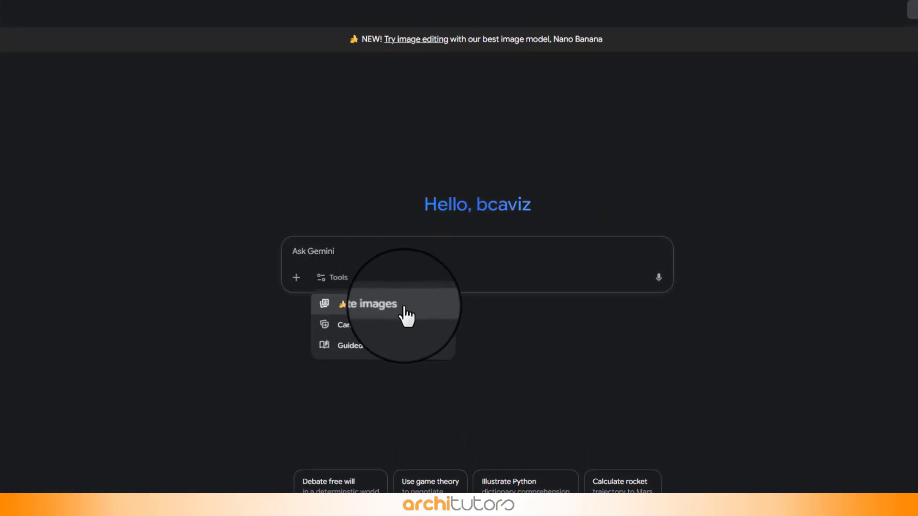
pyautogui.click(367, 304)
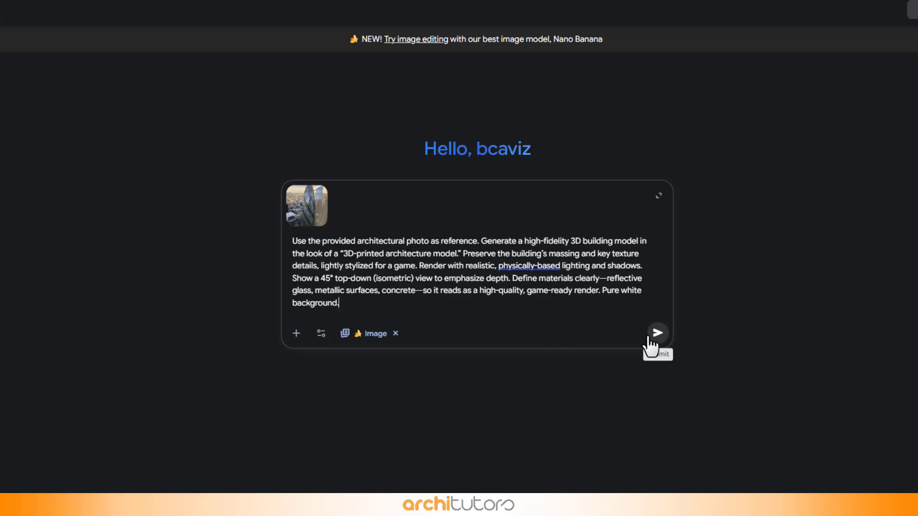
pyautogui.click(656, 333)
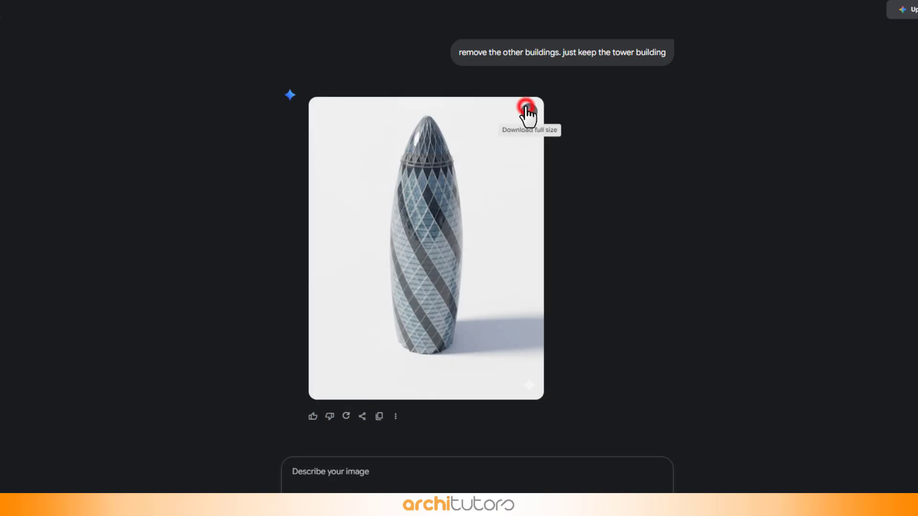
pyautogui.click(304, 7)
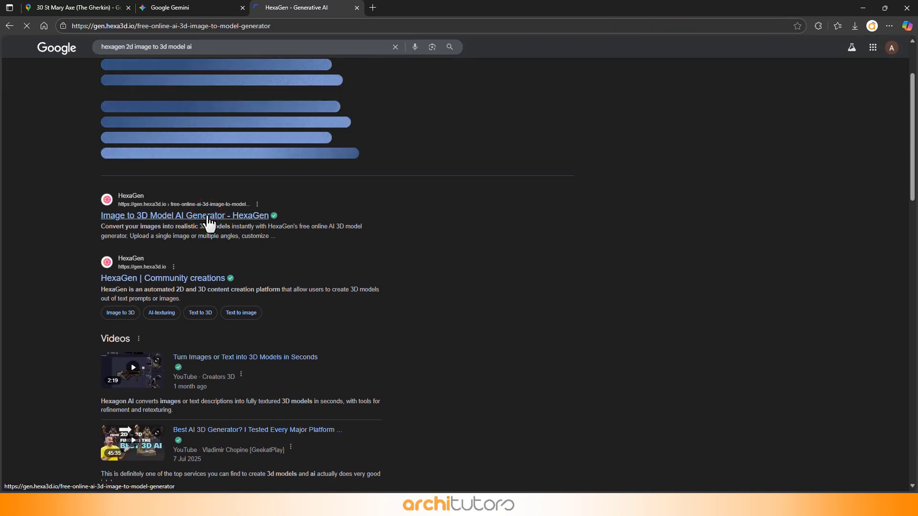
# Step: Upload the Gherkin render to HexaGen Image to 3D and start generating the model
pyautogui.click(183, 215)
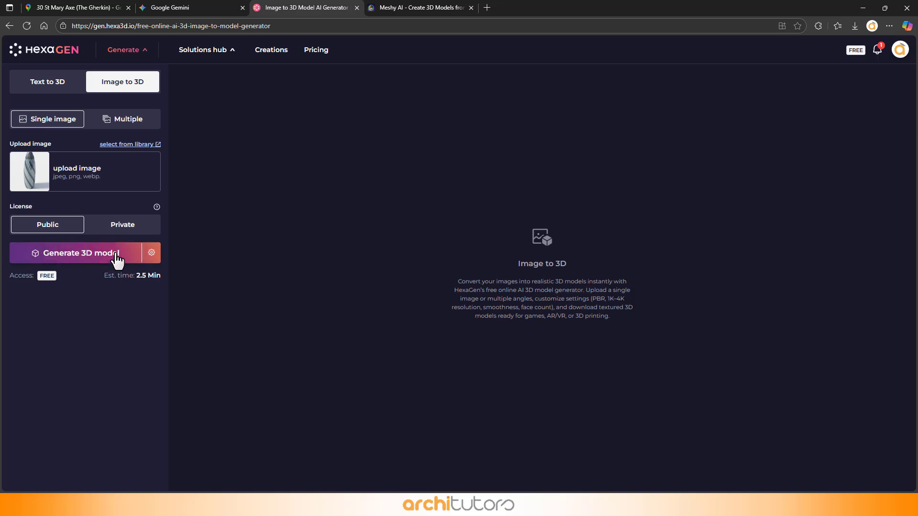
pyautogui.click(78, 252)
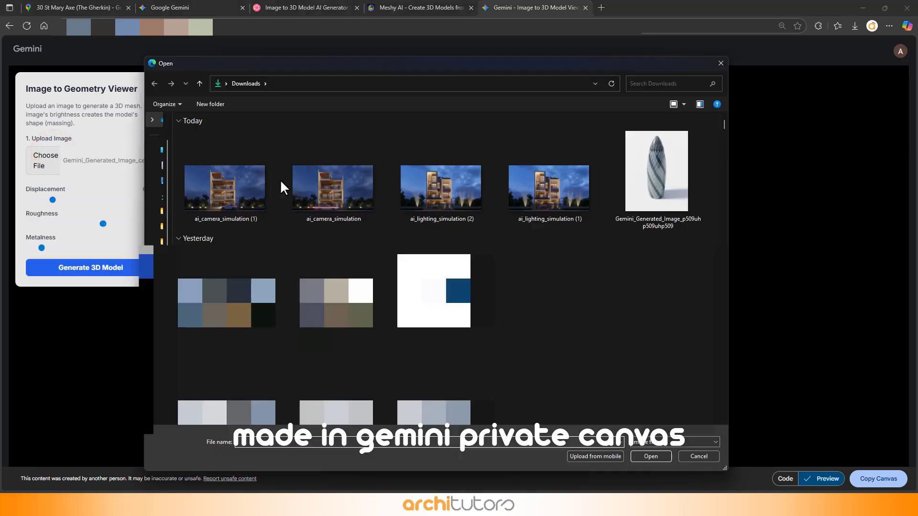
# Step: Load the Gherkin render into the Gemini canvas viewer and inspect the generated mesh slab
pyautogui.click(650, 456)
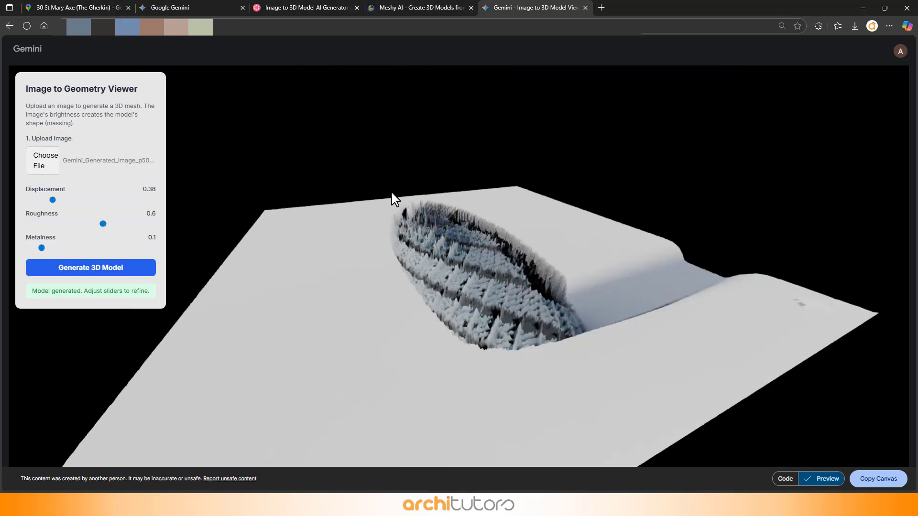
pyautogui.moveTo(392, 199); pyautogui.dragTo(334, 256)
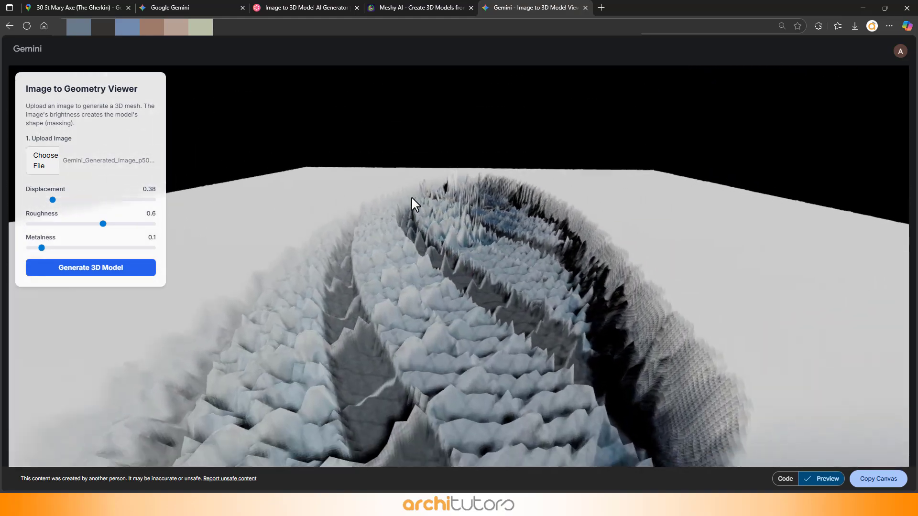
pyautogui.moveTo(413, 204); pyautogui.dragTo(453, 260)
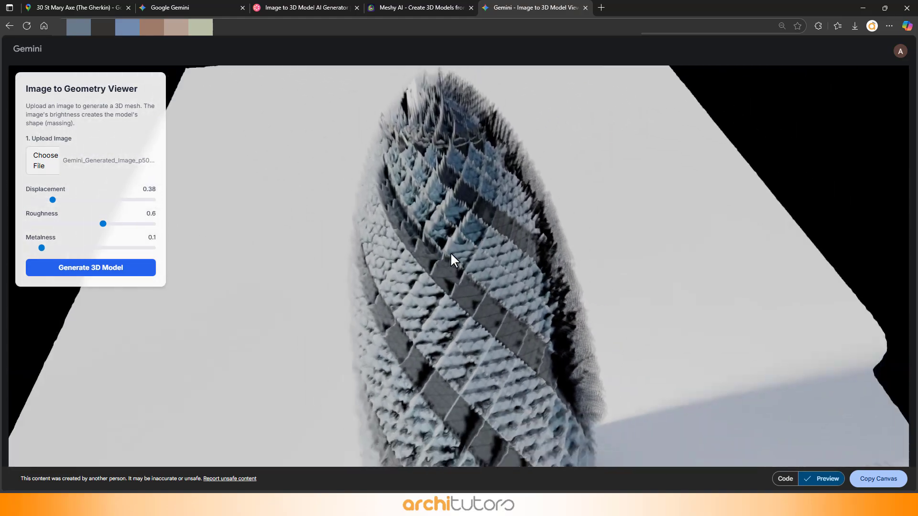
pyautogui.moveTo(450, 260); pyautogui.dragTo(497, 236)
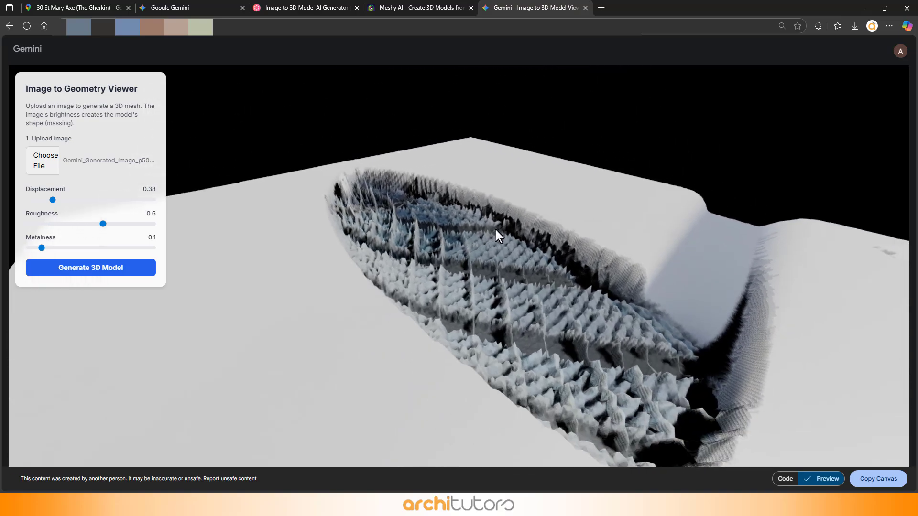
# Step: Adjust the mesh displacement, flattening it then settling at 0.71, and return to HexaGen
pyautogui.moveTo(52, 199); pyautogui.dragTo(79, 200)
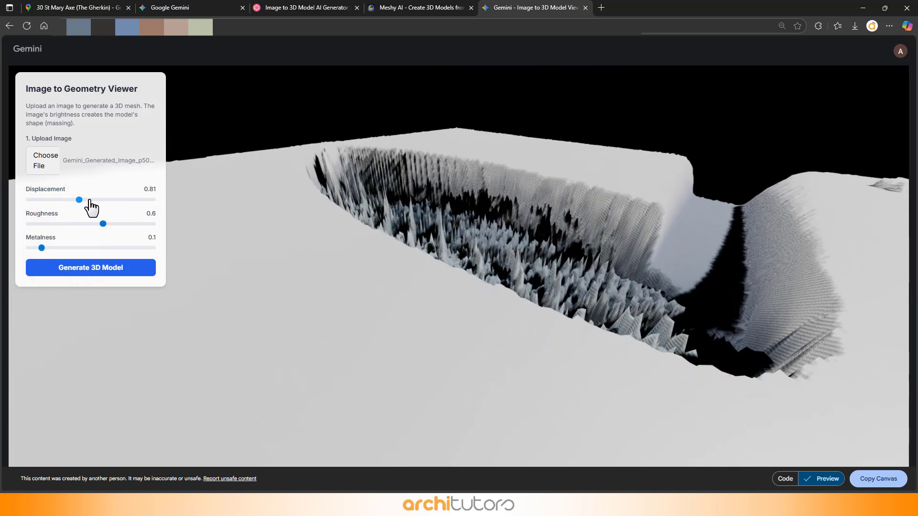
pyautogui.moveTo(79, 199); pyautogui.dragTo(90, 200)
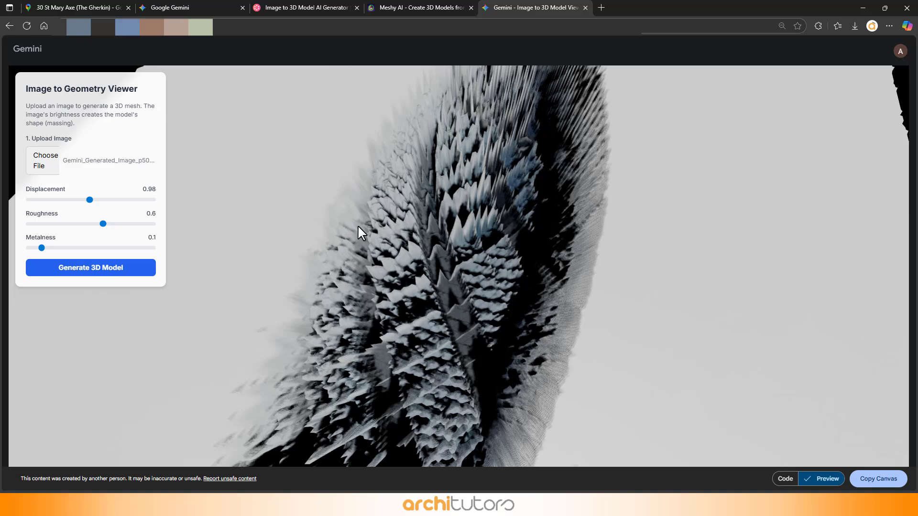
pyautogui.moveTo(90, 200); pyautogui.dragTo(29, 200)
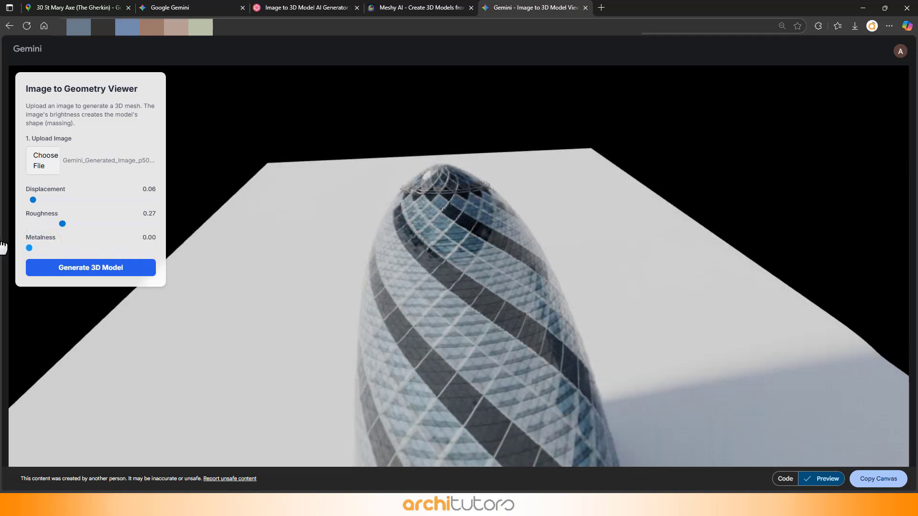
pyautogui.moveTo(33, 200); pyautogui.dragTo(73, 200)
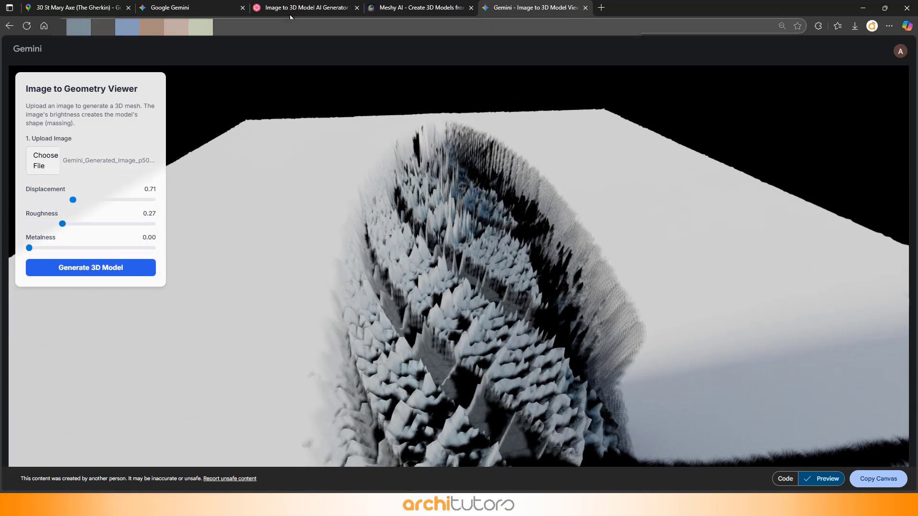
pyautogui.click(304, 7)
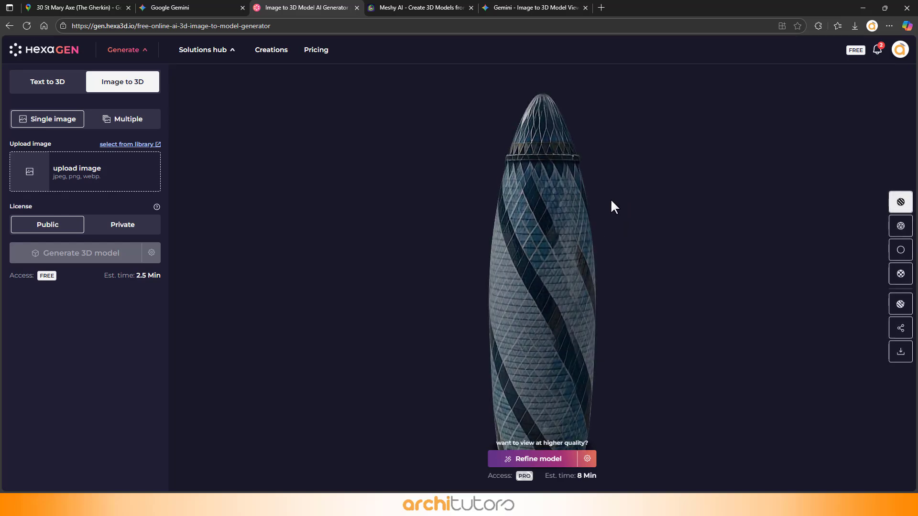
# Step: Review the Gherkin model as wireframe, plain clay shape and UV checker, then download it
pyautogui.moveTo(614, 207); pyautogui.dragTo(541, 279)
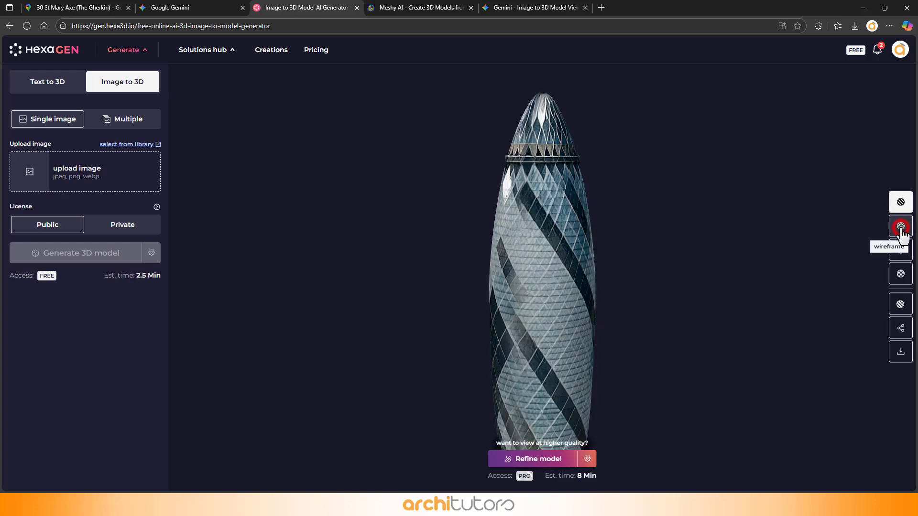
pyautogui.click(900, 228)
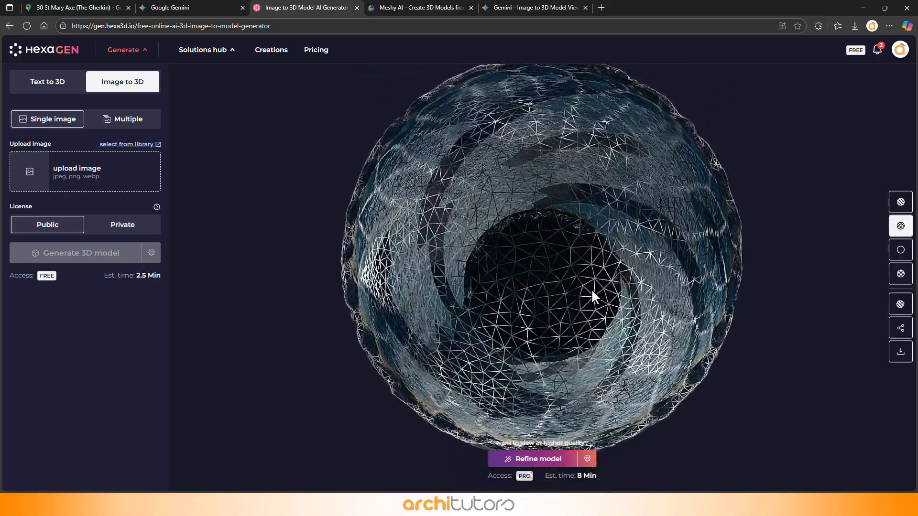
pyautogui.click(900, 250)
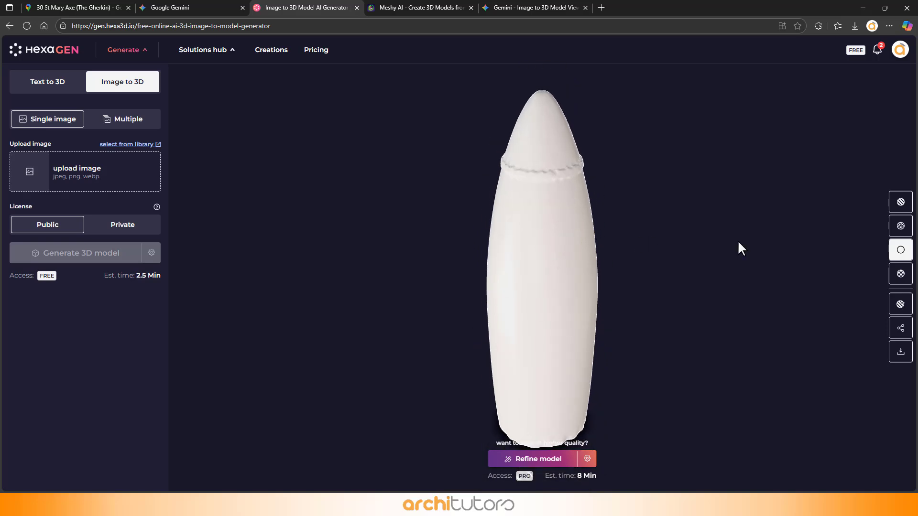
pyautogui.click(900, 273)
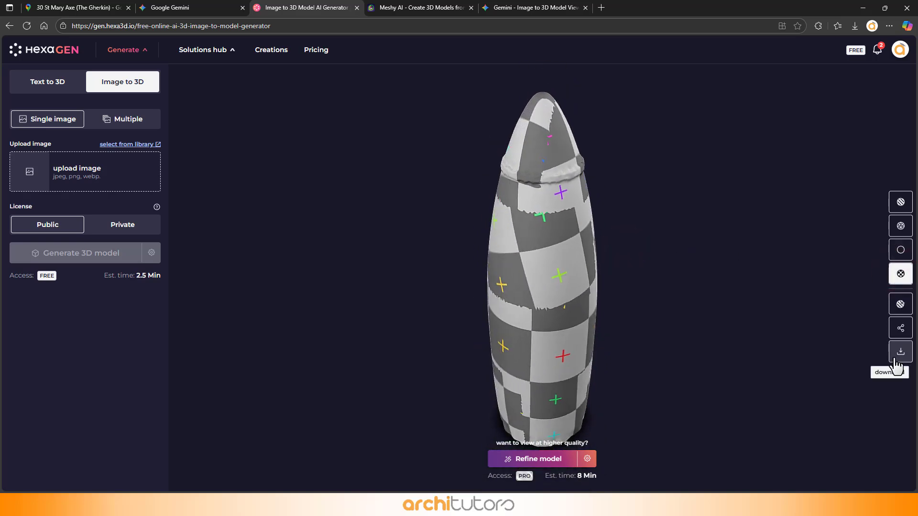
pyautogui.click(900, 351)
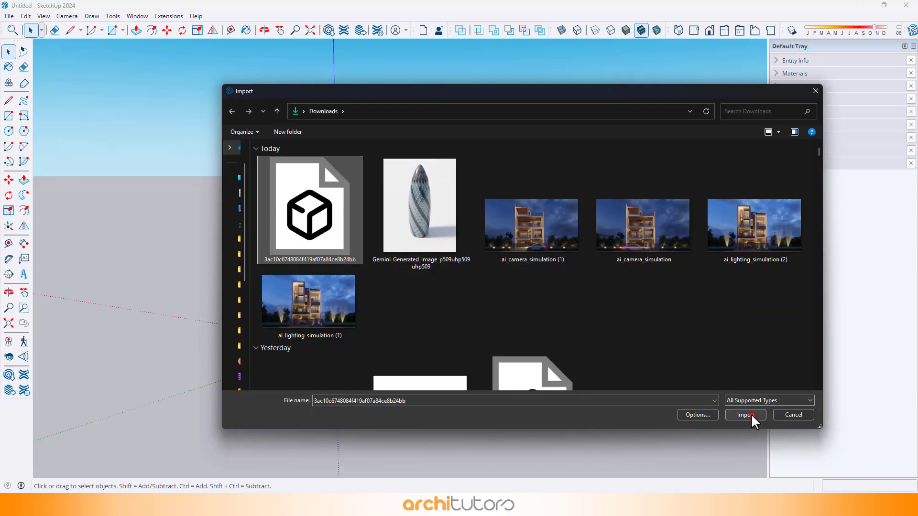
# Step: Import the downloaded Gherkin model file into SketchUp and place it in the scene
pyautogui.click(744, 415)
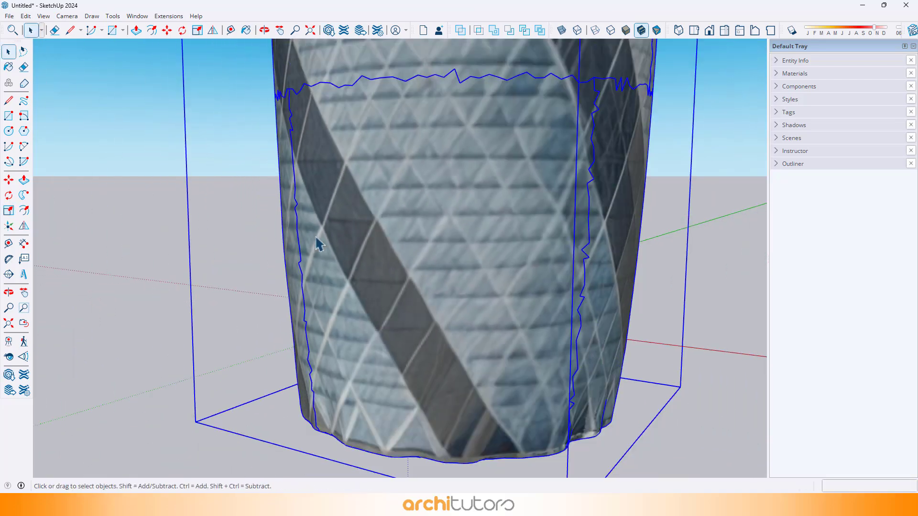
pyautogui.scroll(-3)
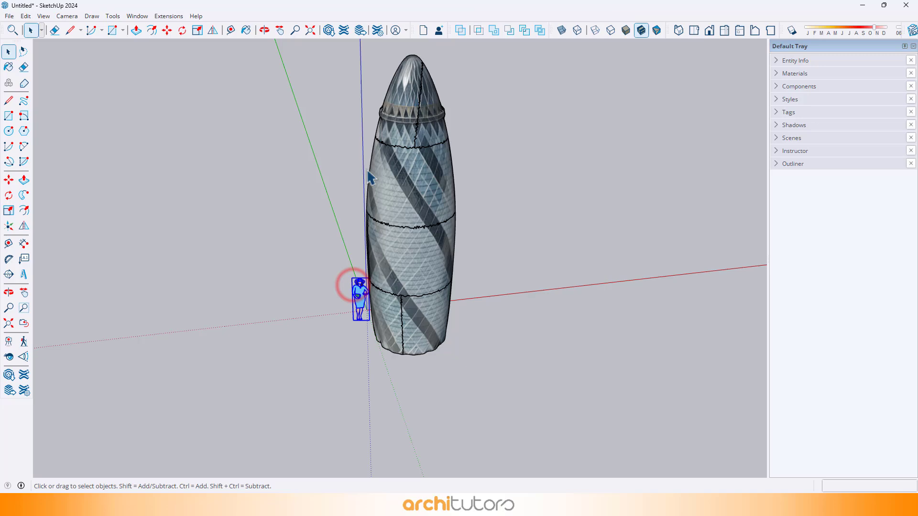
pyautogui.click(43, 16)
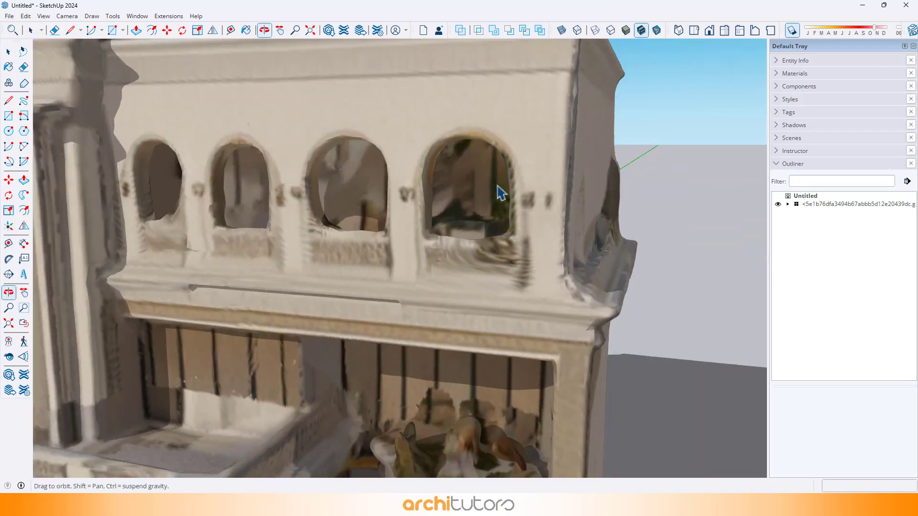
# Step: Orbit around the imported textured house model to see it whole from its corner
pyautogui.moveTo(497, 193); pyautogui.dragTo(363, 152)
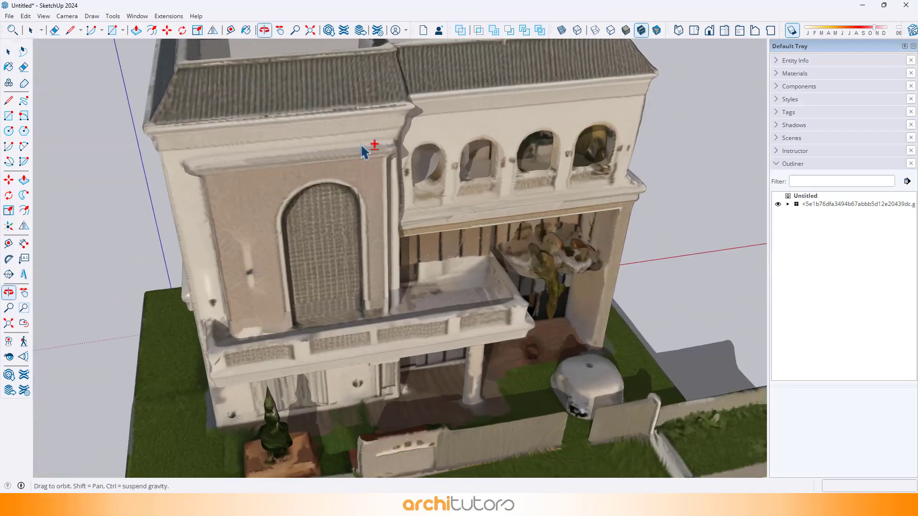
pyautogui.moveTo(363, 151); pyautogui.dragTo(462, 182)
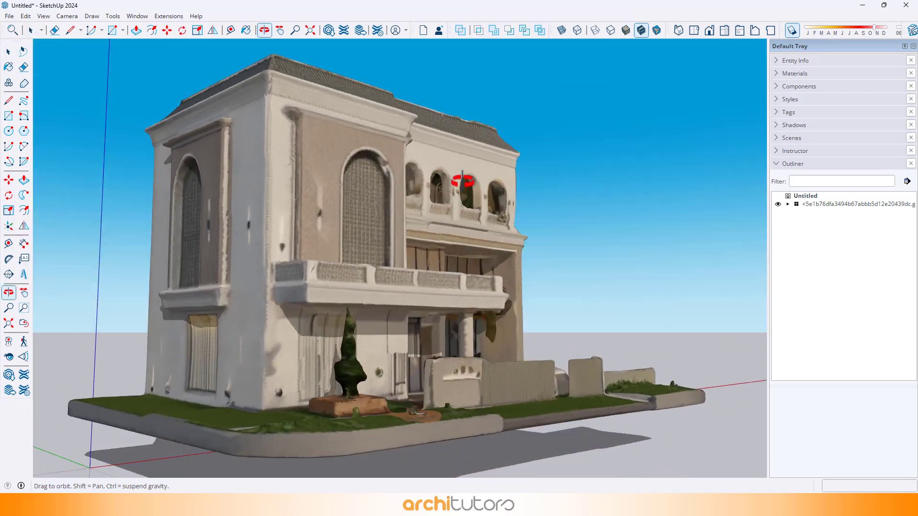
pyautogui.moveTo(462, 182); pyautogui.dragTo(395, 287)
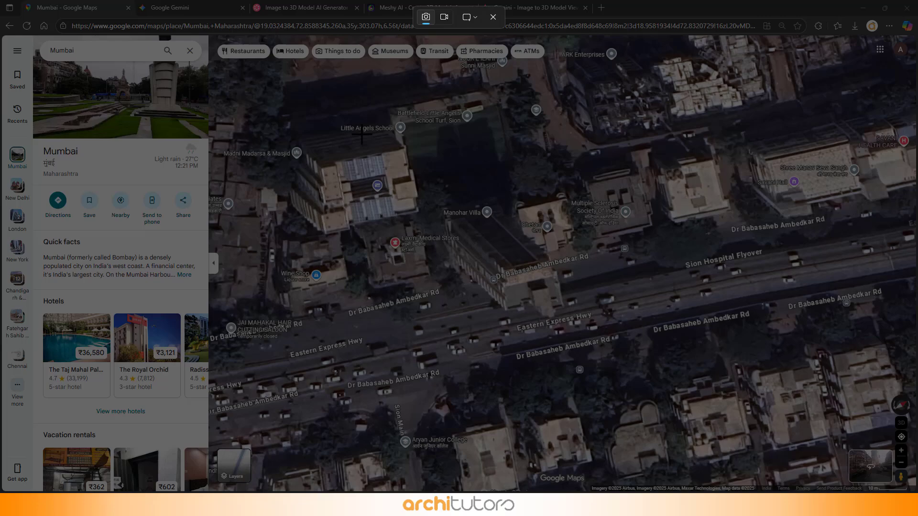
# Step: Snip a rectangle of the Mumbai satellite map area and dismiss the preview
pyautogui.moveTo(335, 119); pyautogui.dragTo(669, 413)
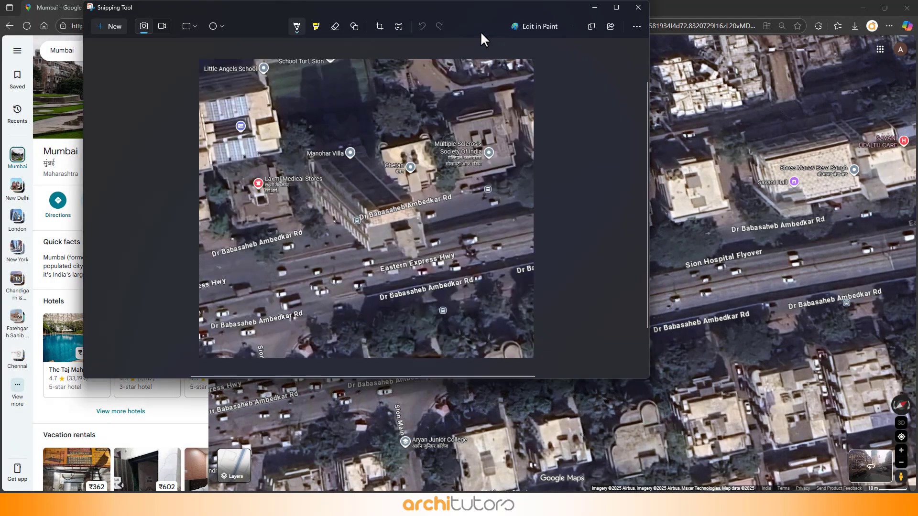
pyautogui.click(637, 7)
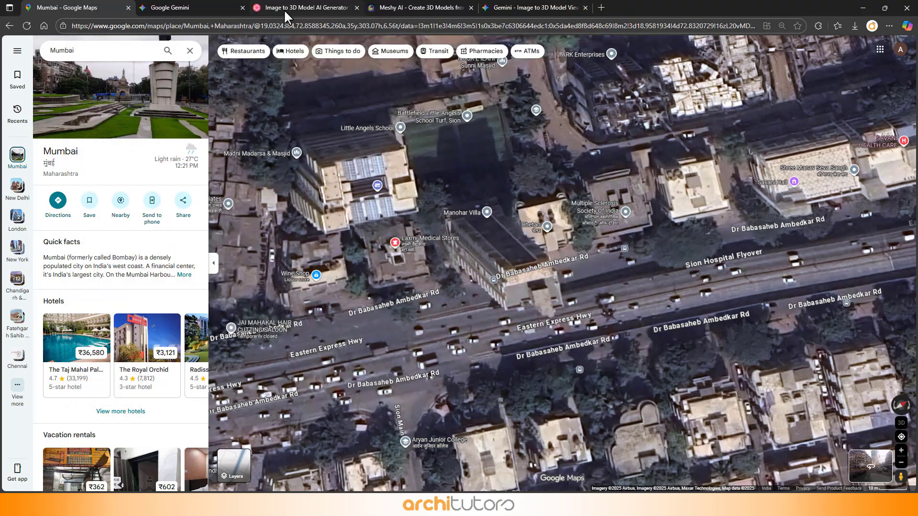
# Step: Send Gemini the aerial and Street View shots with the 3D model prompt and download the tower render full size
pyautogui.click(181, 7)
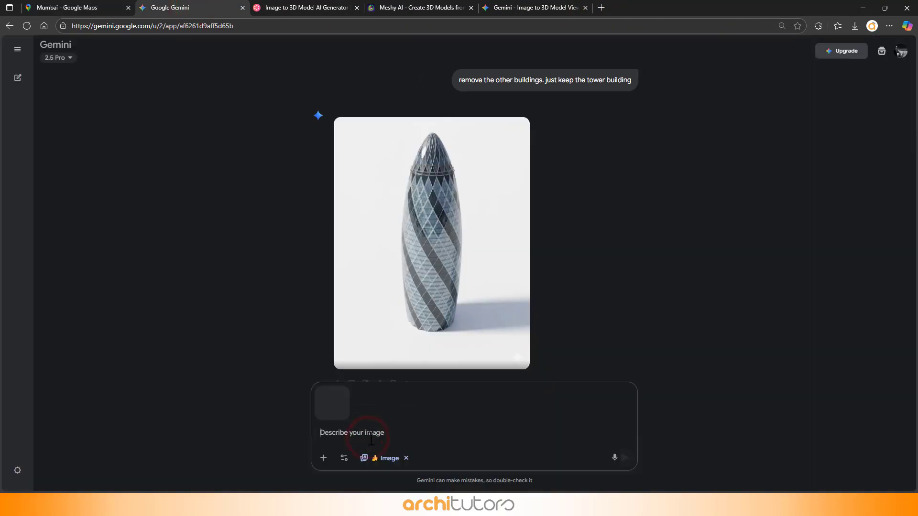
pyautogui.click(69, 8)
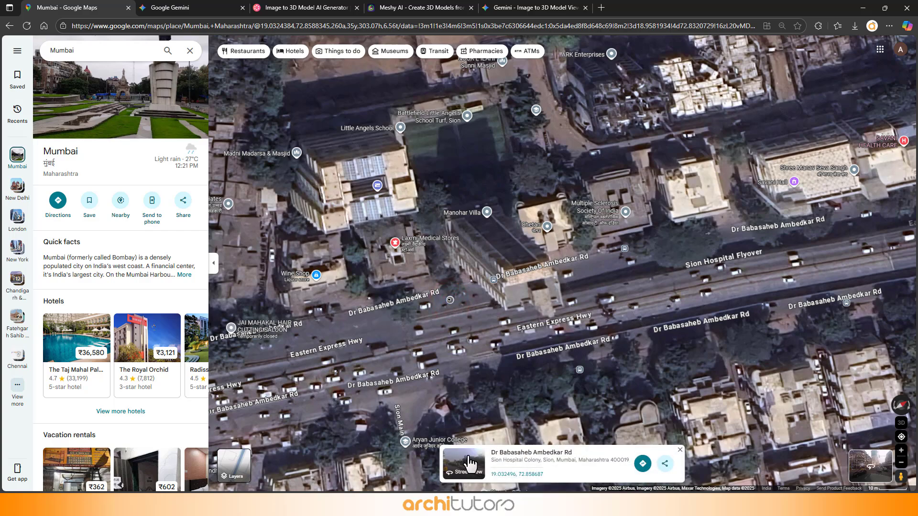
pyautogui.click(462, 463)
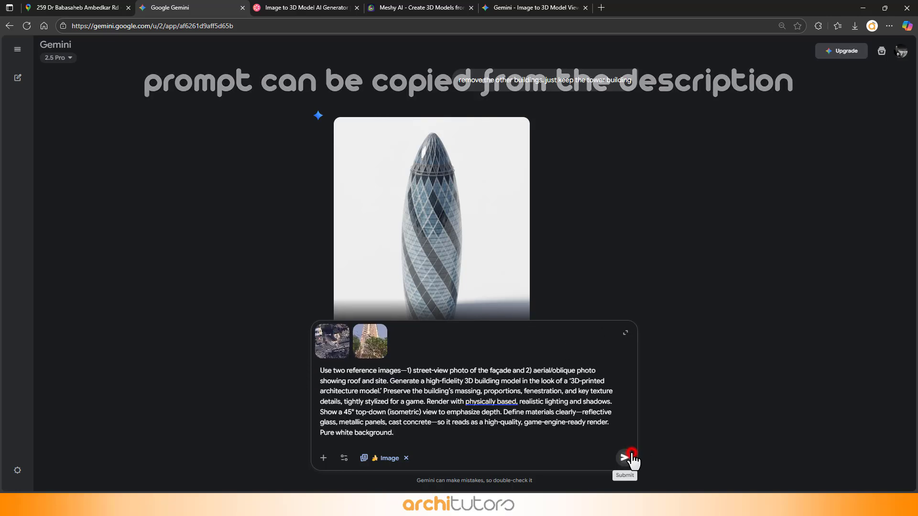
pyautogui.click(624, 457)
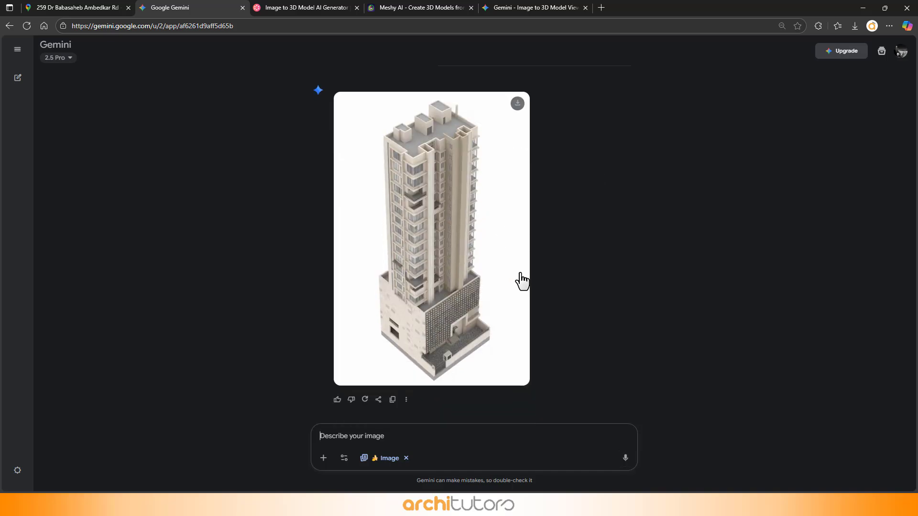
pyautogui.moveTo(517, 103)
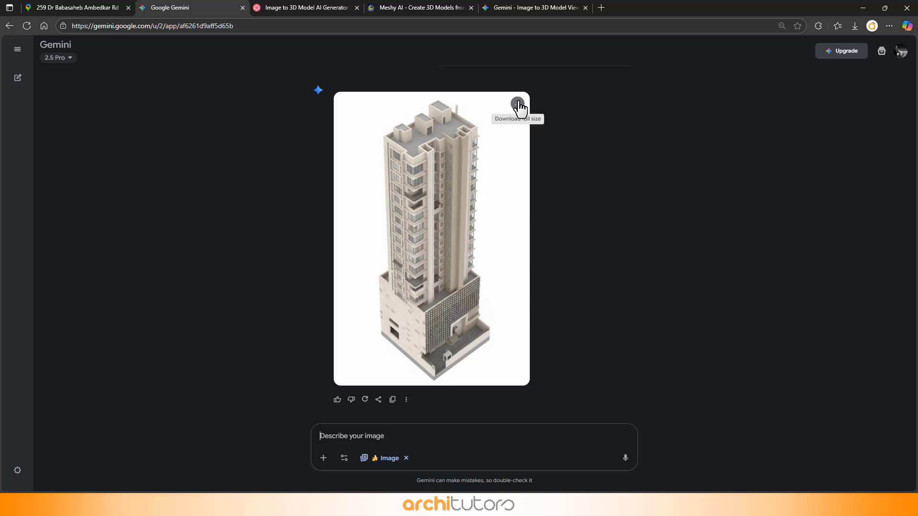
pyautogui.click(517, 103)
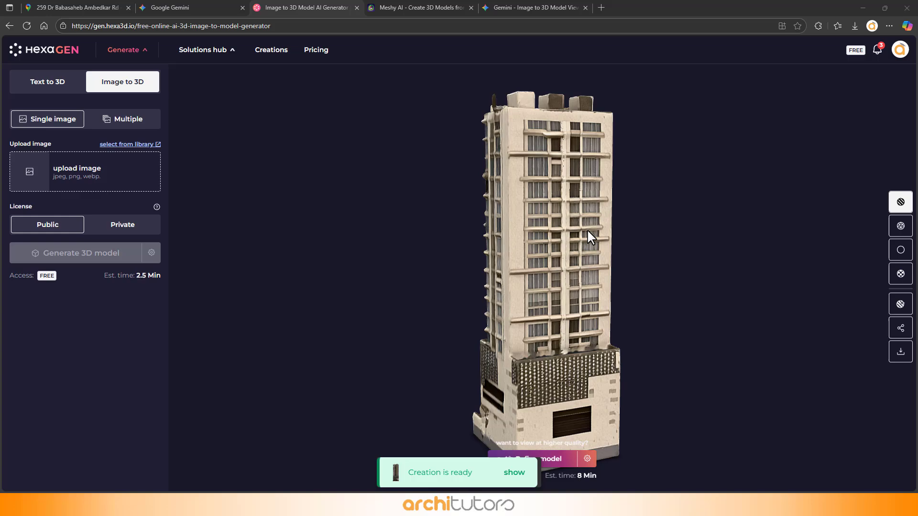
# Step: Rotate the generated Mumbai tower model in HexaGen to check its sides and roof
pyautogui.moveTo(588, 237); pyautogui.dragTo(469, 232)
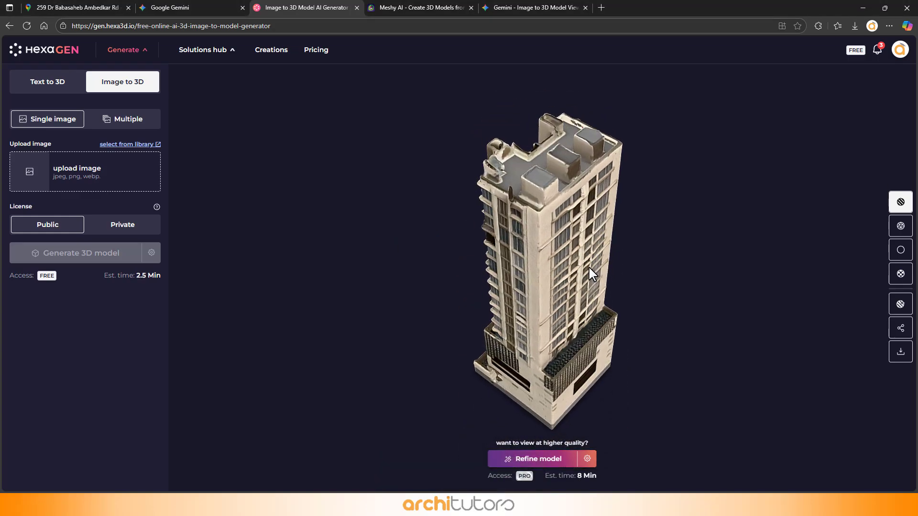
pyautogui.moveTo(590, 275); pyautogui.dragTo(549, 259)
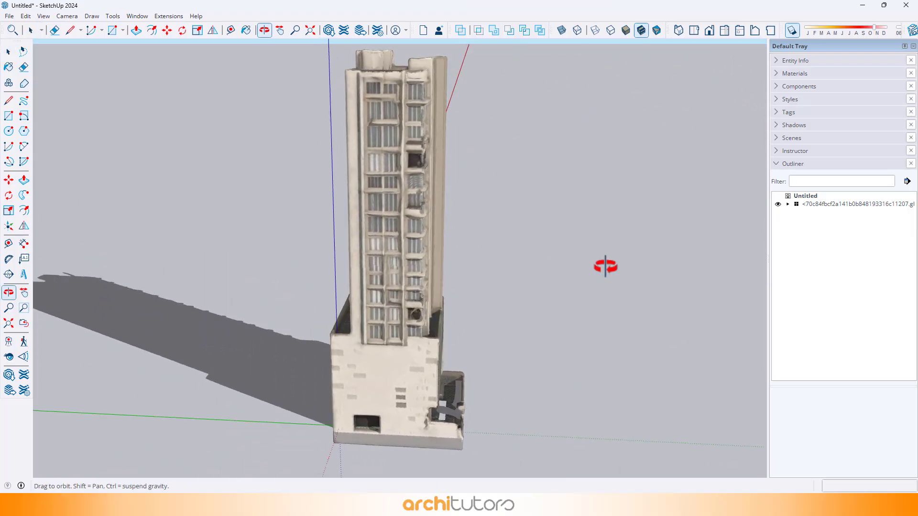
# Step: Orbit the imported Mumbai tower to inspect its podium facade, roof and side views
pyautogui.moveTo(606, 267); pyautogui.dragTo(417, 306)
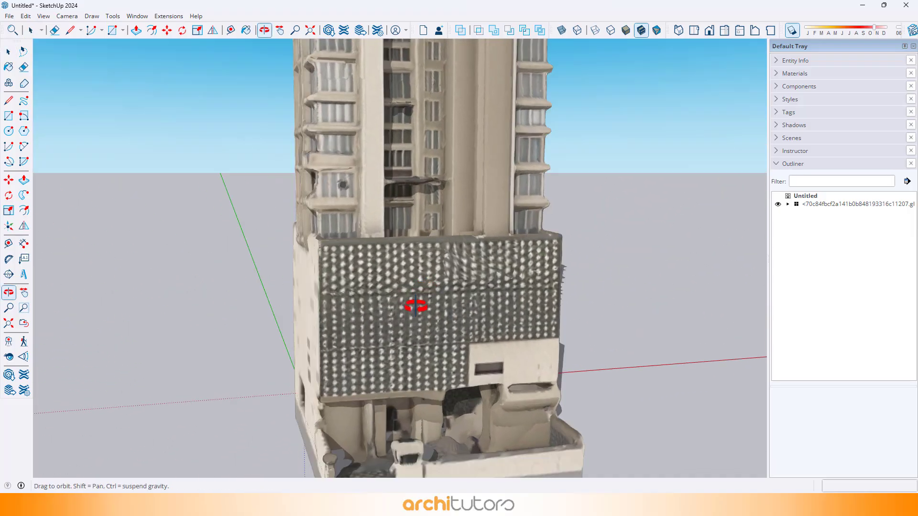
pyautogui.moveTo(415, 304); pyautogui.dragTo(472, 257)
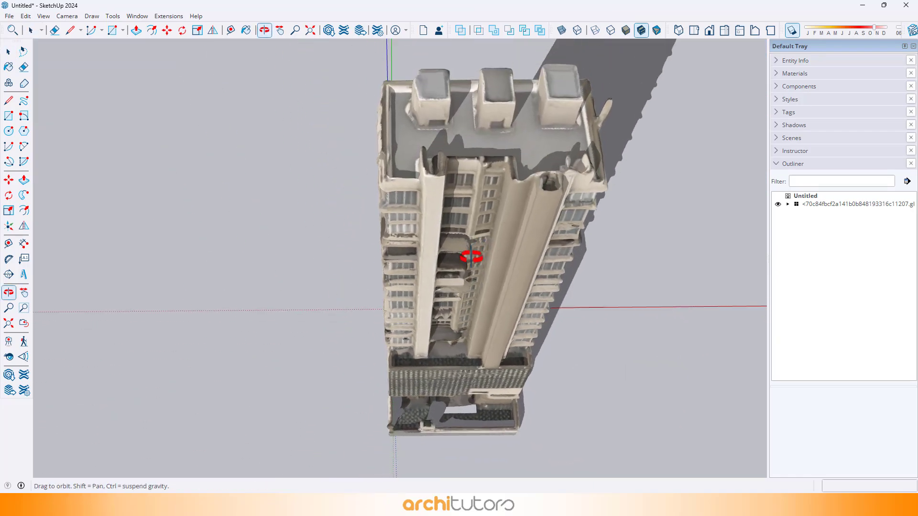
pyautogui.moveTo(472, 256); pyautogui.dragTo(257, 284)
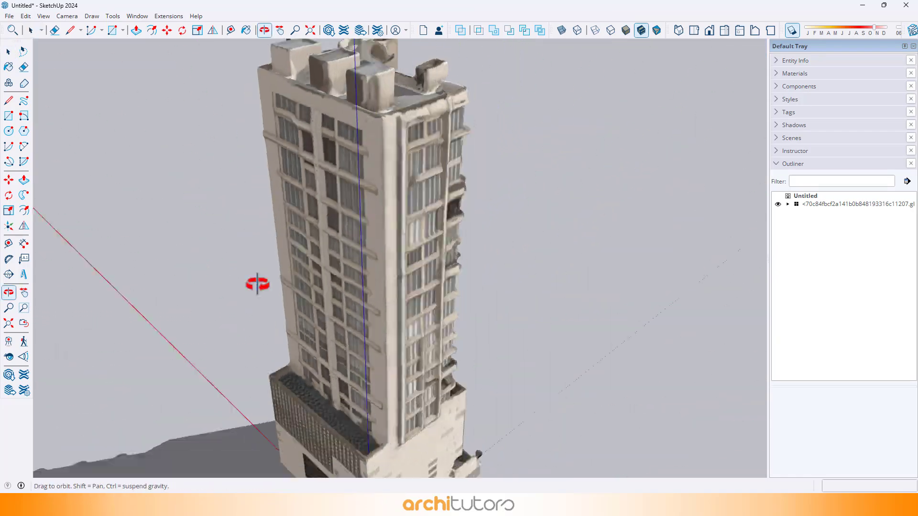
pyautogui.moveTo(258, 284); pyautogui.dragTo(463, 337)
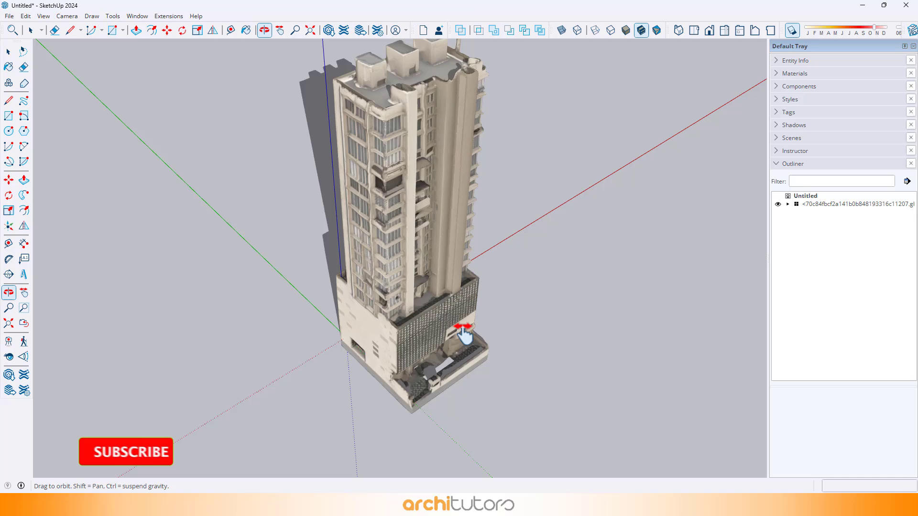
pyautogui.moveTo(457, 333); pyautogui.dragTo(585, 204)
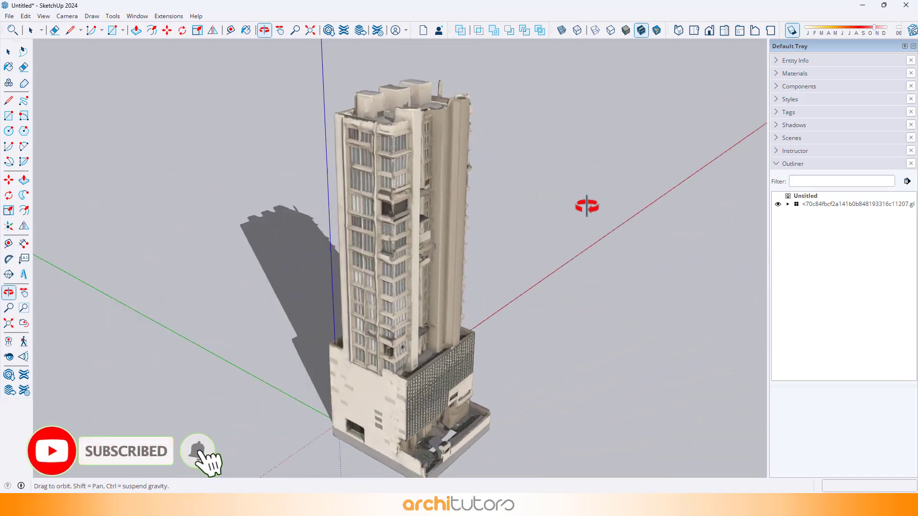